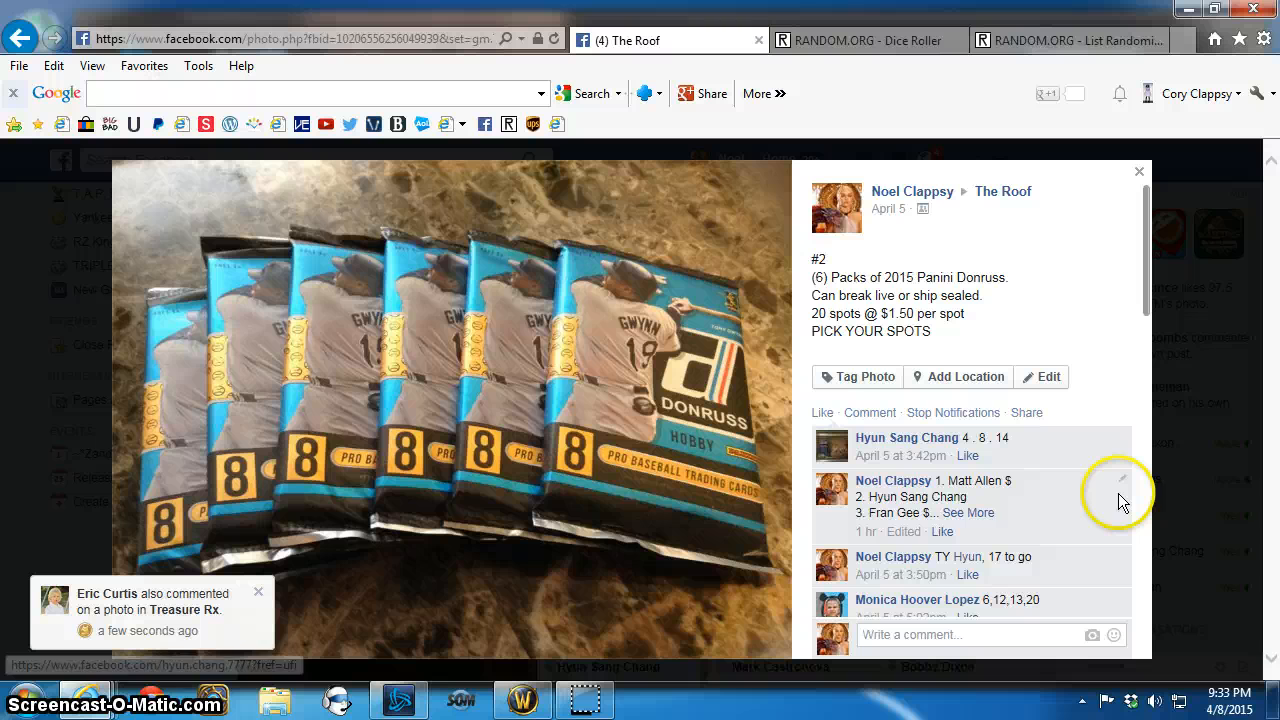
Step: Expand the 20-spot list comment and post a 'LIVEEE' comment on the break photo
{"action": "left_click", "coordinate": [967, 512]}
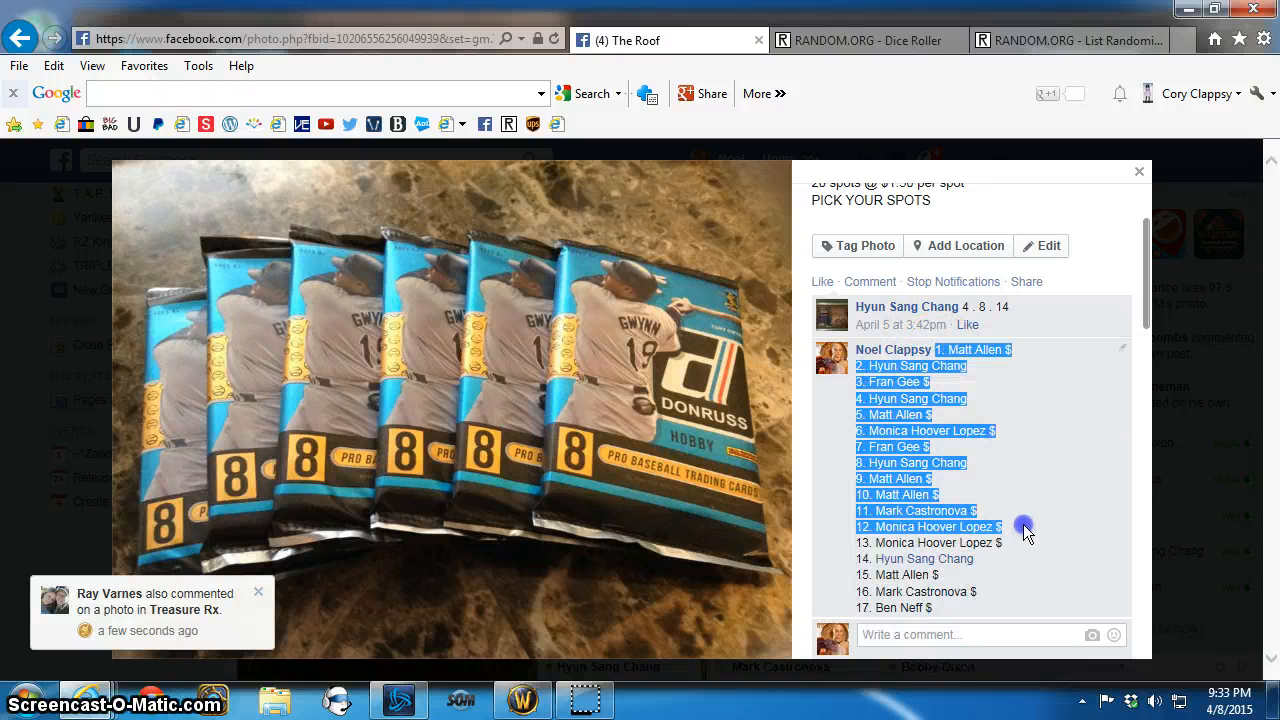
{"action": "scroll", "scroll_direction": "down", "scroll_amount": 3}
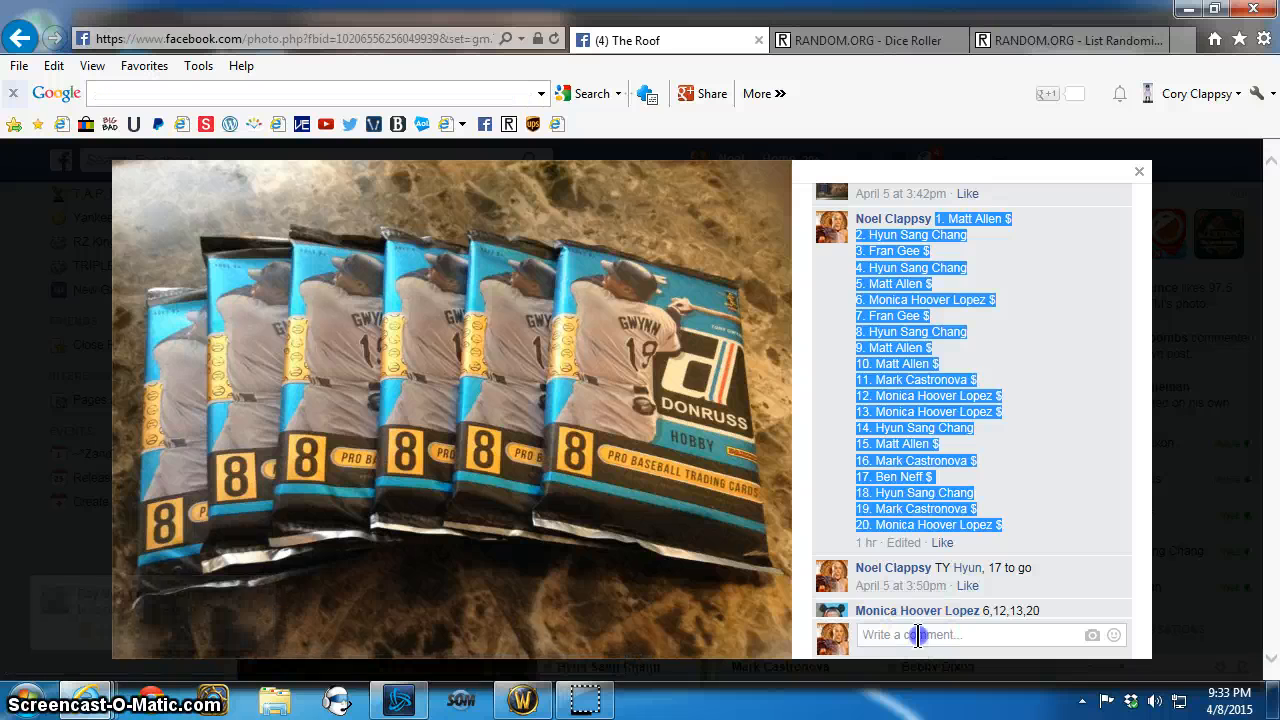
{"action": "type", "text": "LIVE"}
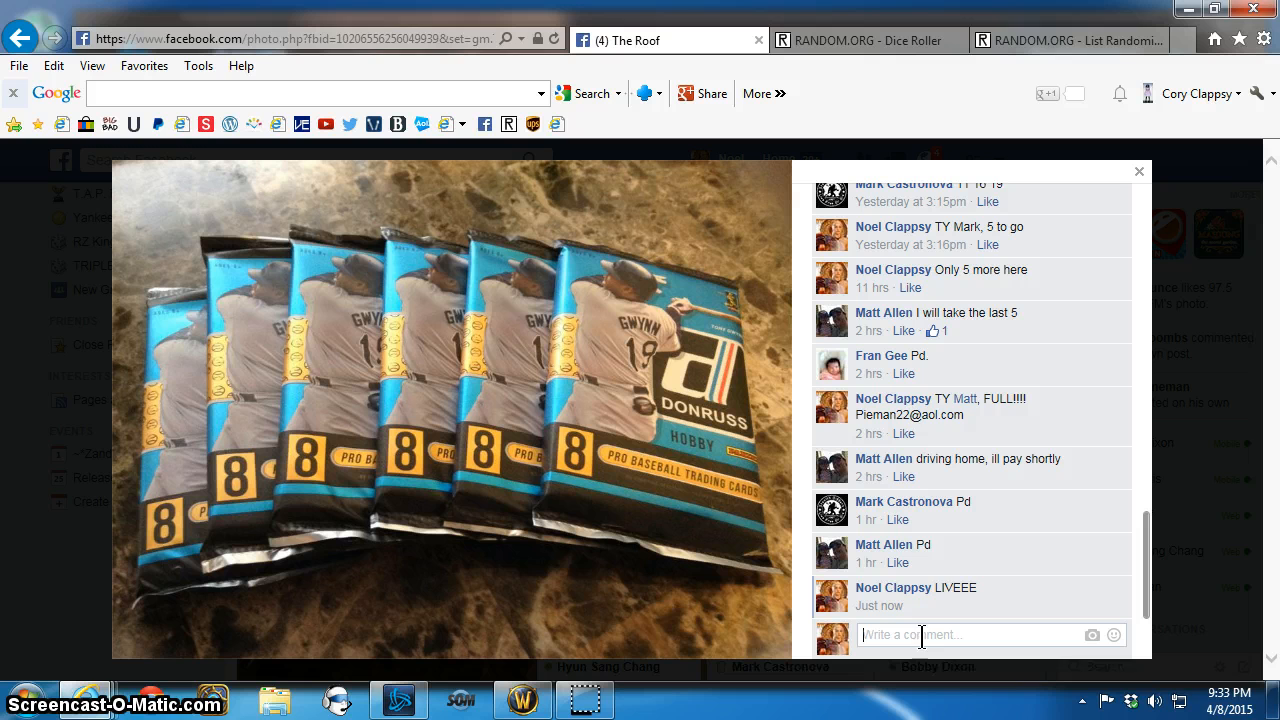
Step: Check the clock, roll two dice (6 and 4), and return to the list randomizer
{"action": "left_click", "coordinate": [1192, 700]}
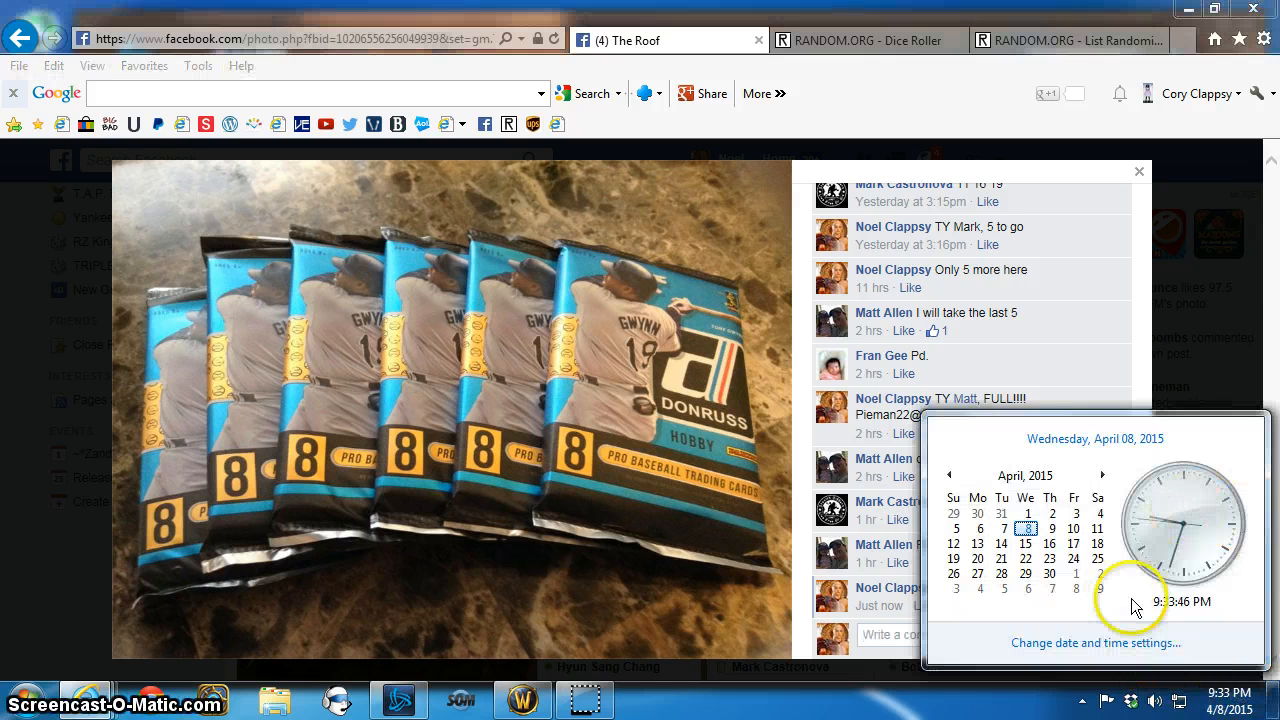
{"action": "left_click", "coordinate": [1068, 40]}
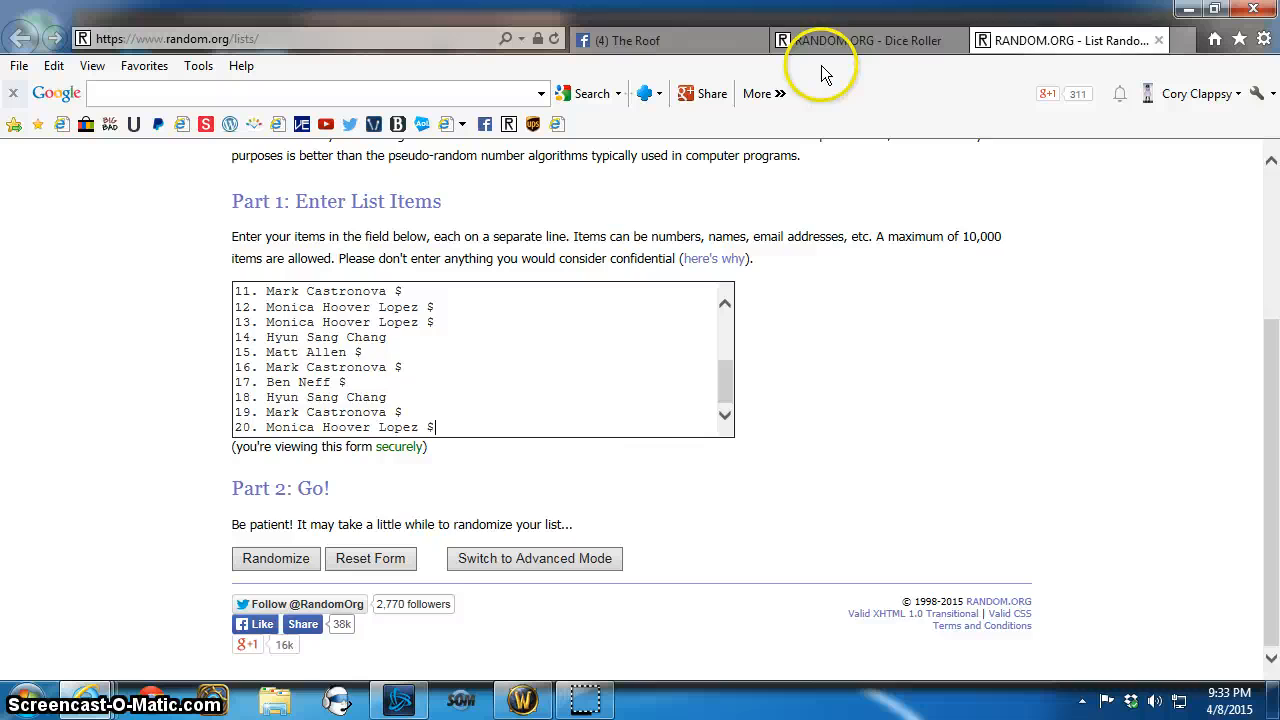
{"action": "left_click", "coordinate": [860, 40]}
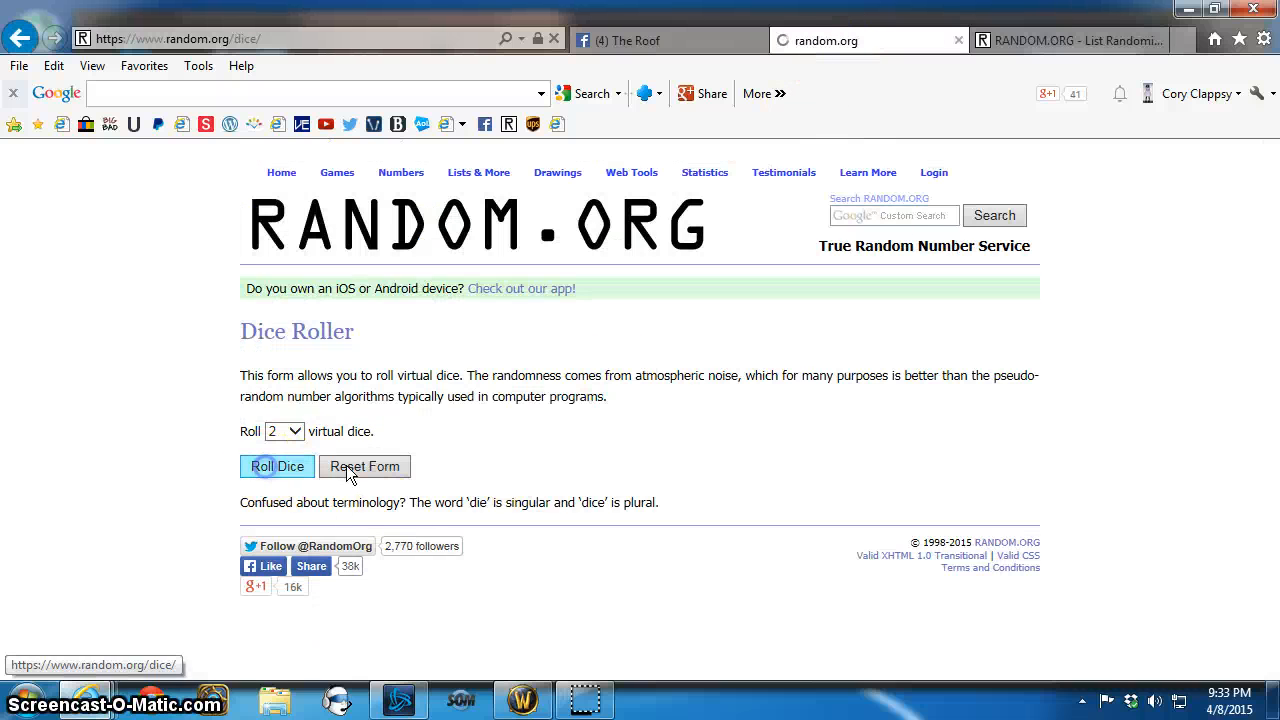
{"action": "left_click", "coordinate": [277, 466]}
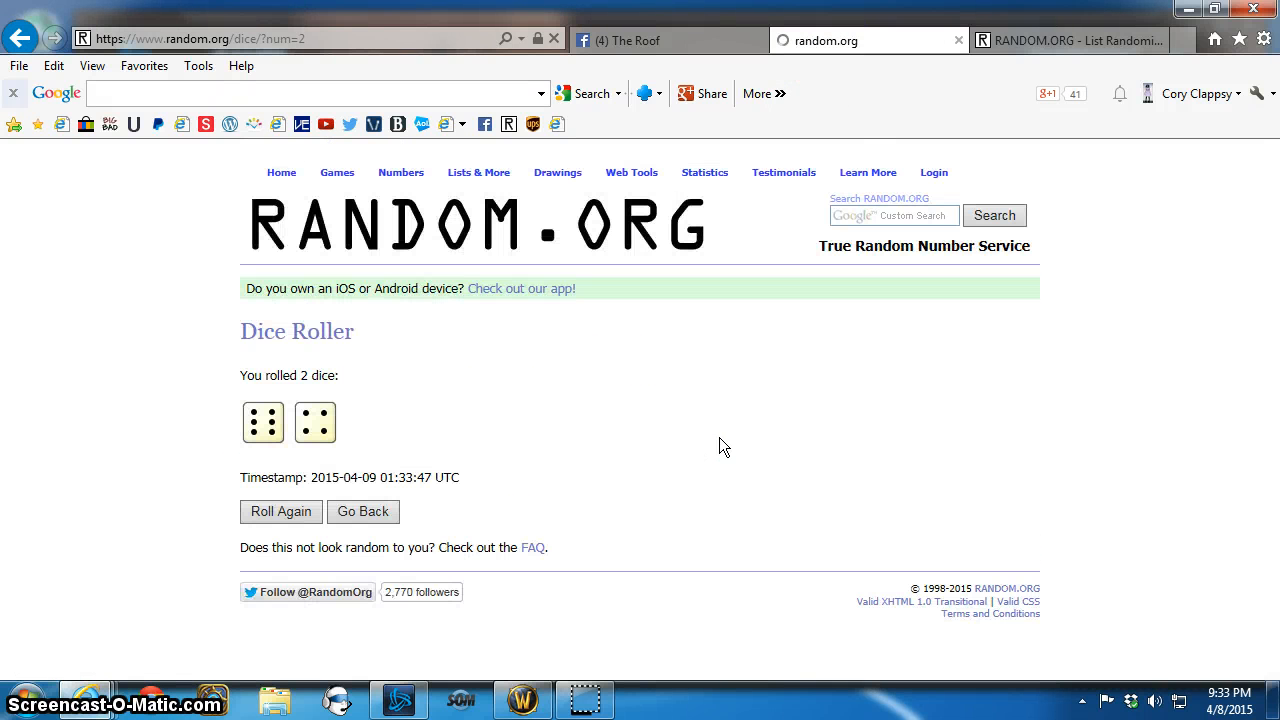
{"action": "left_click", "coordinate": [1070, 40]}
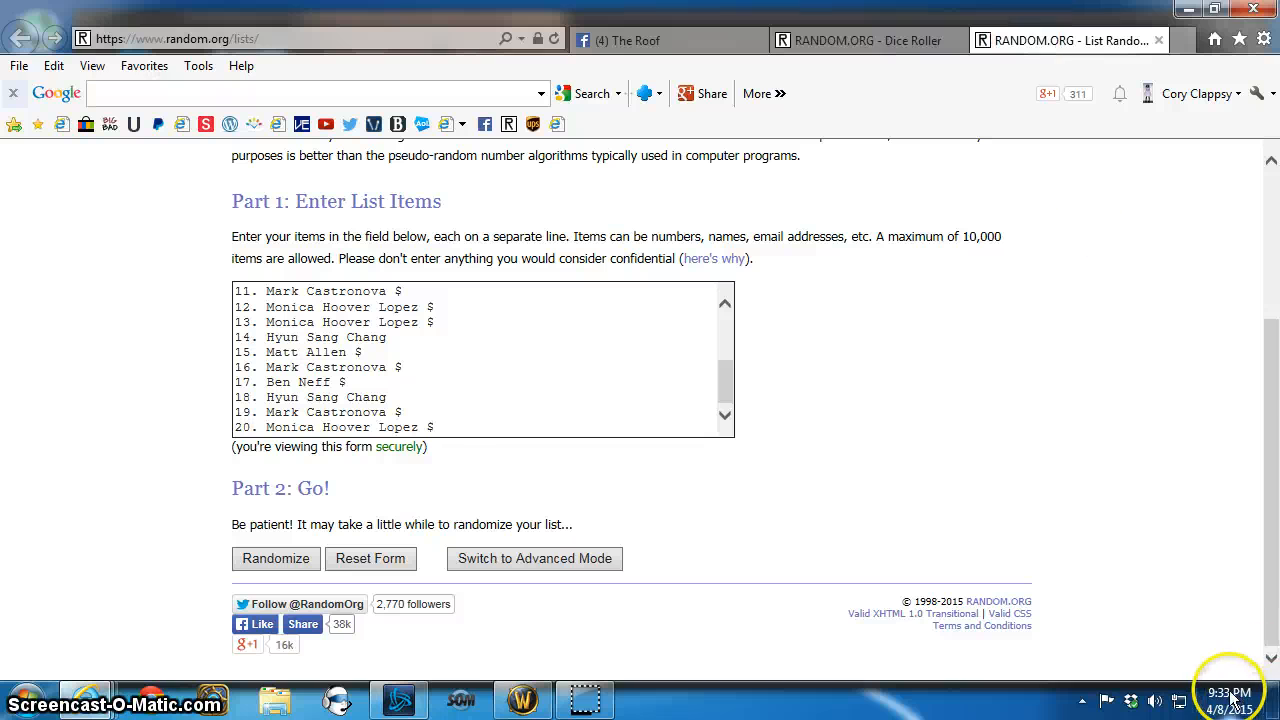
Step: Check the time and randomize the 20-spot list, starting the reshuffles
{"action": "left_click", "coordinate": [1228, 693]}
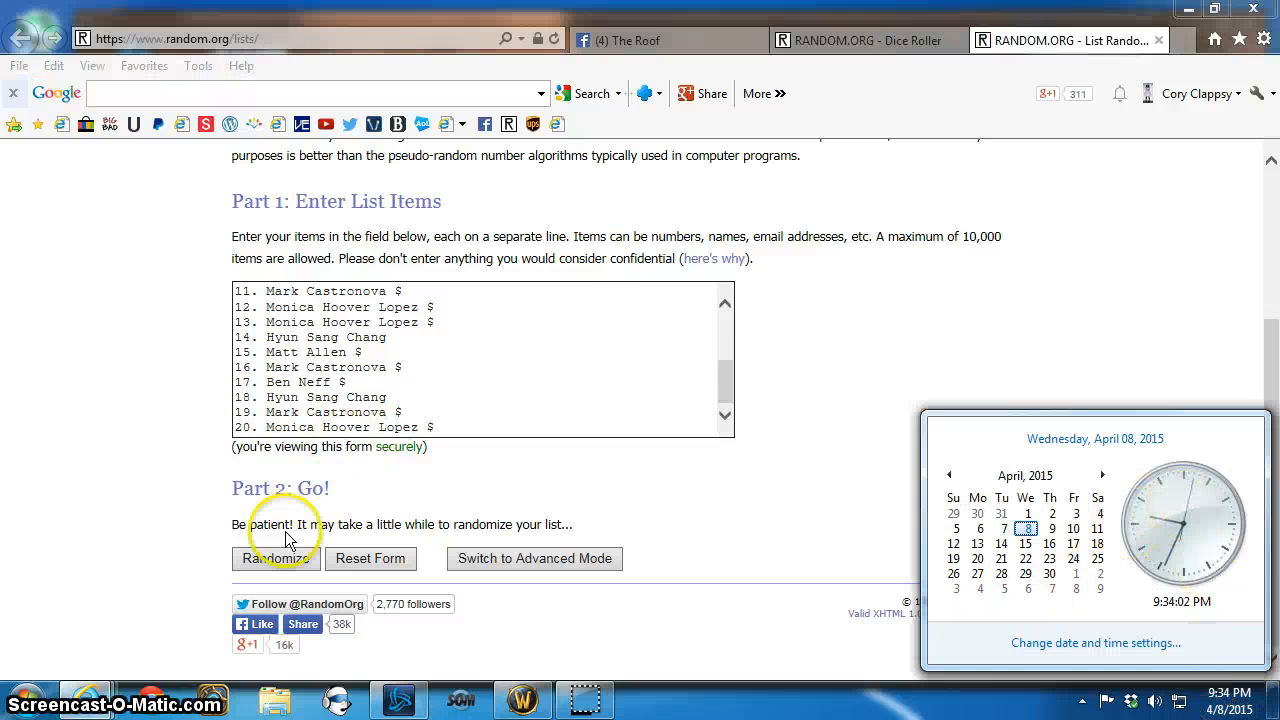
{"action": "left_click", "coordinate": [276, 558]}
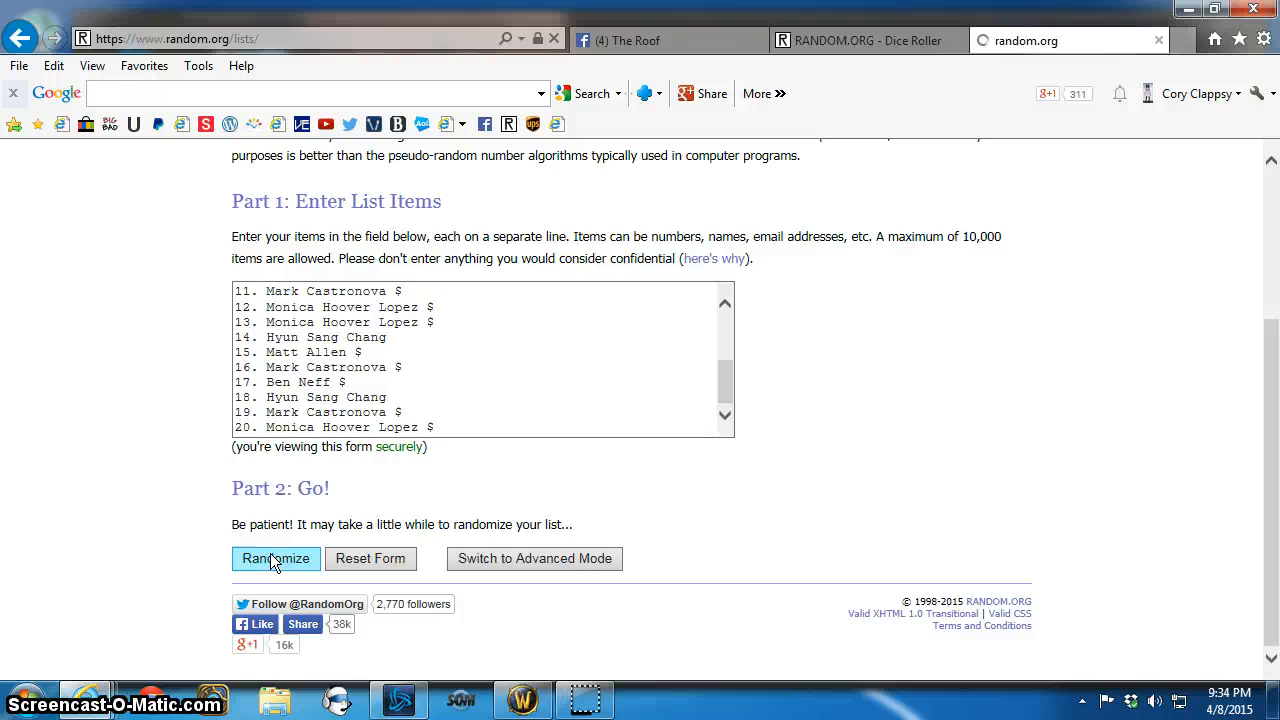
{"action": "left_click", "coordinate": [275, 558]}
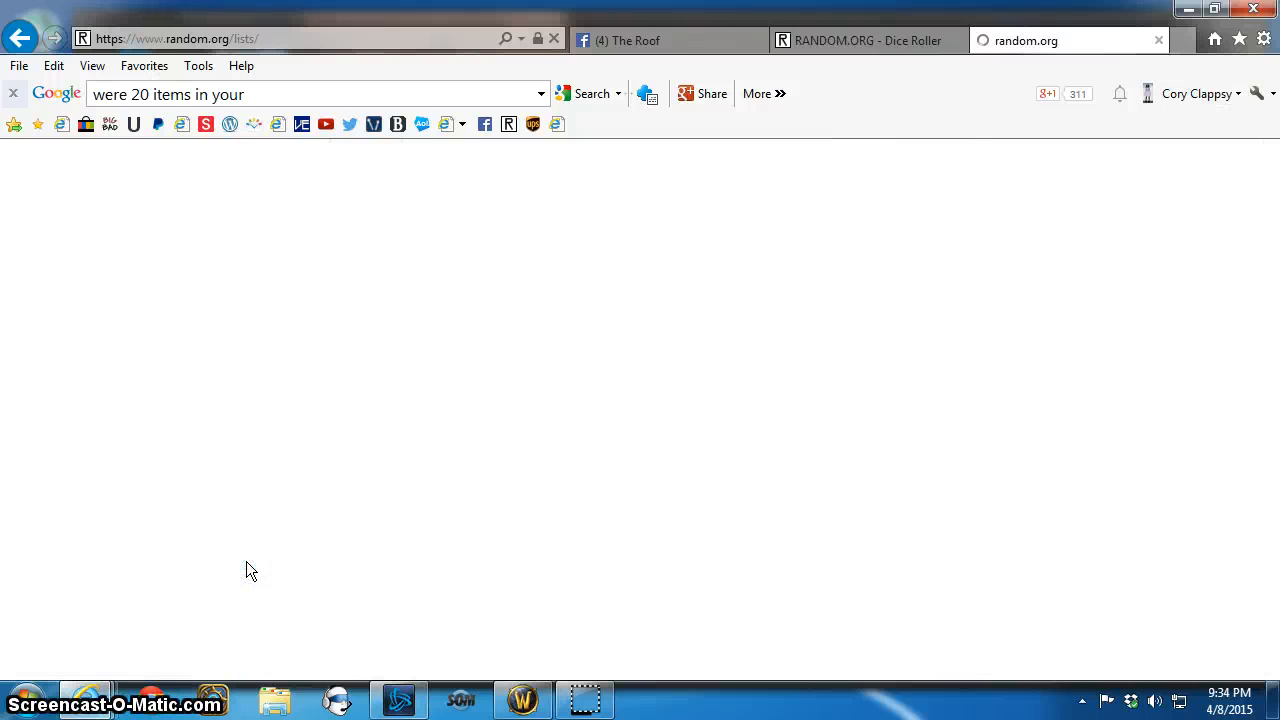
{"action": "left_click", "coordinate": [259, 598]}
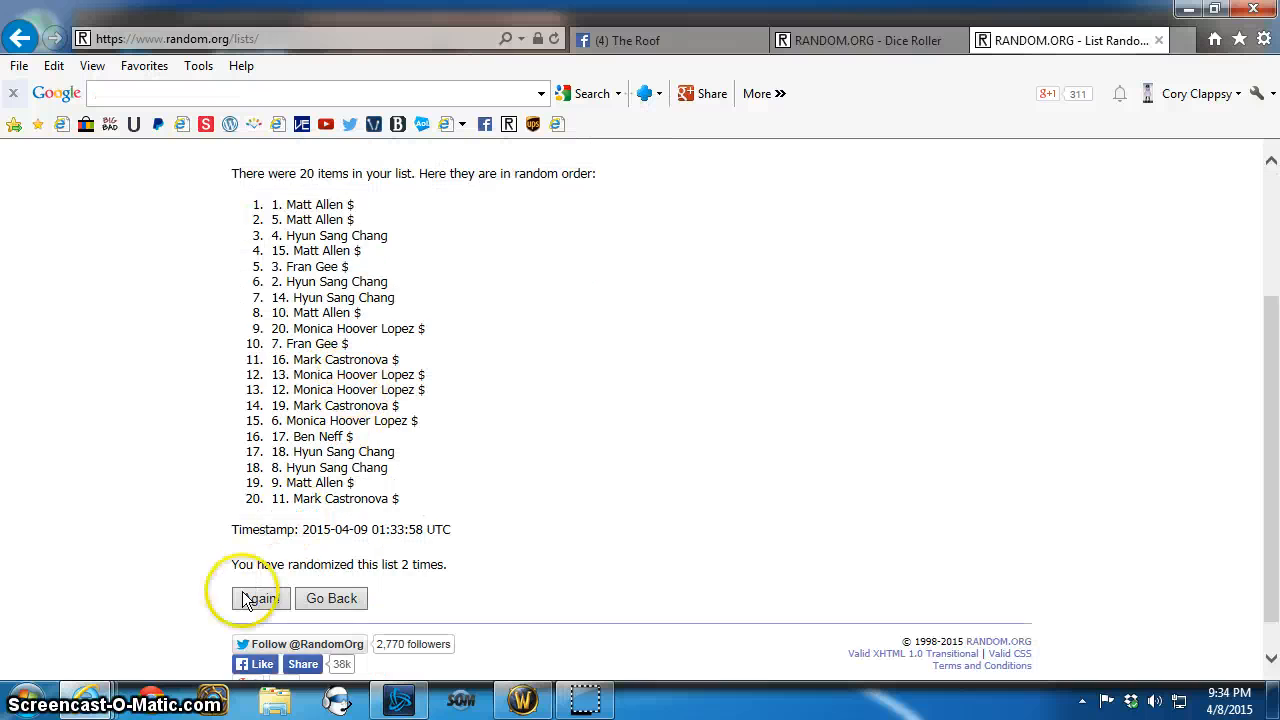
Step: Reshuffle the 20-spot list repeatedly, past seven randomizations
{"action": "left_click", "coordinate": [259, 598]}
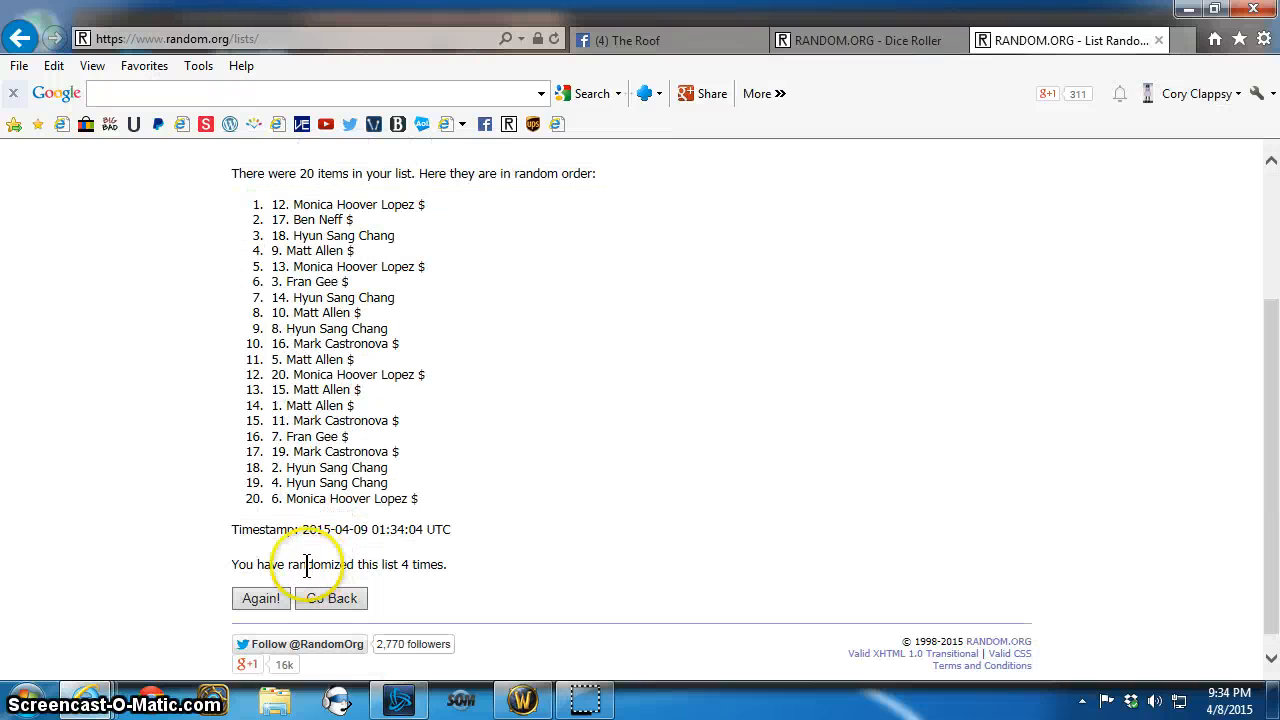
{"action": "left_click", "coordinate": [261, 598]}
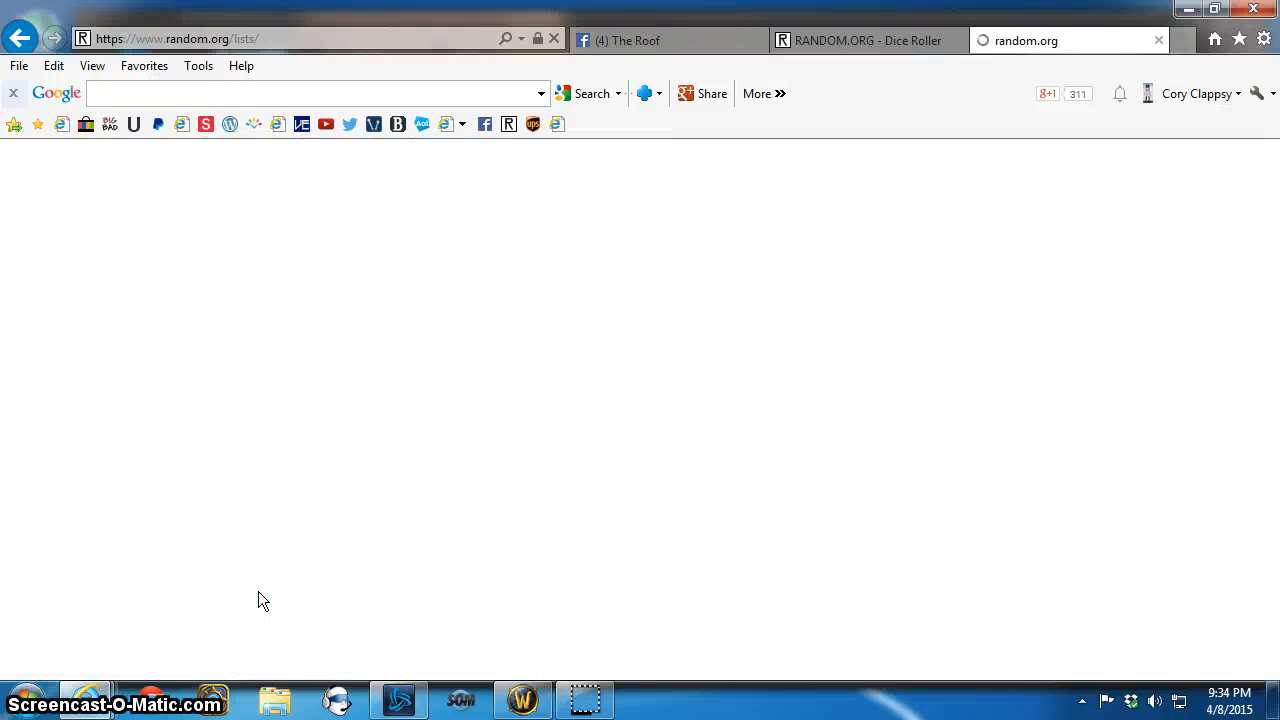
{"action": "left_click", "coordinate": [261, 598]}
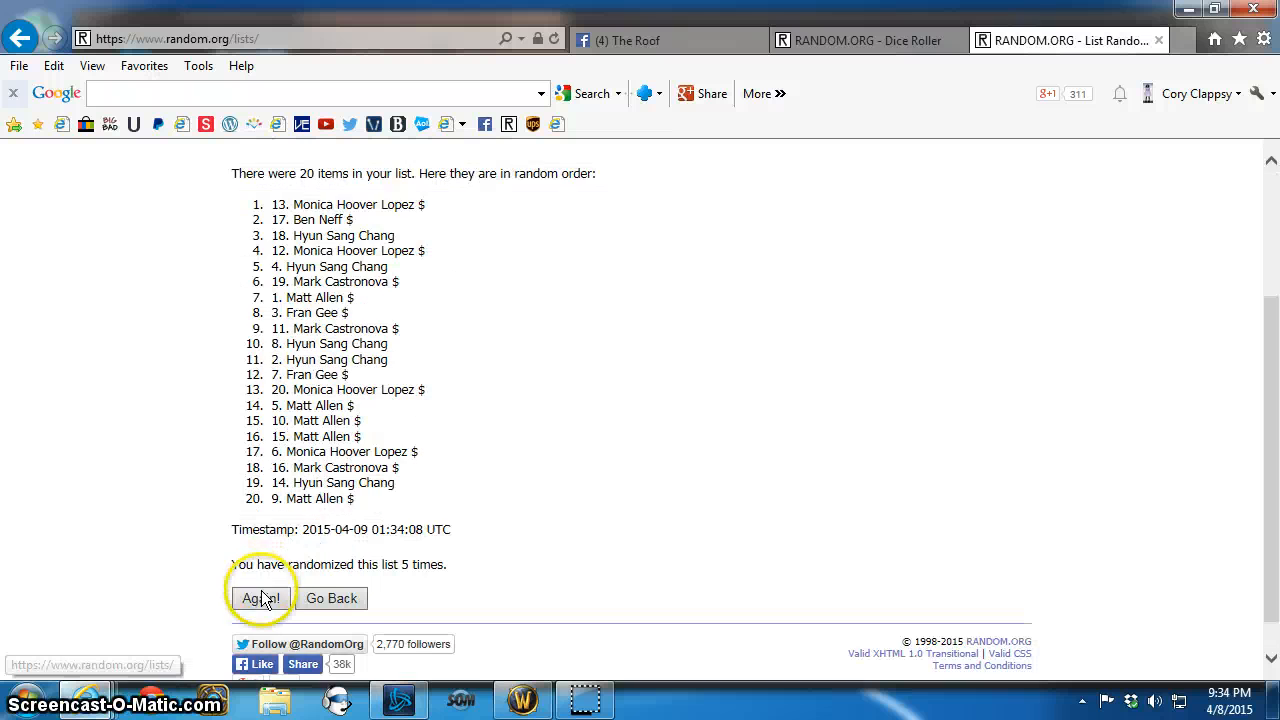
{"action": "left_click", "coordinate": [261, 598]}
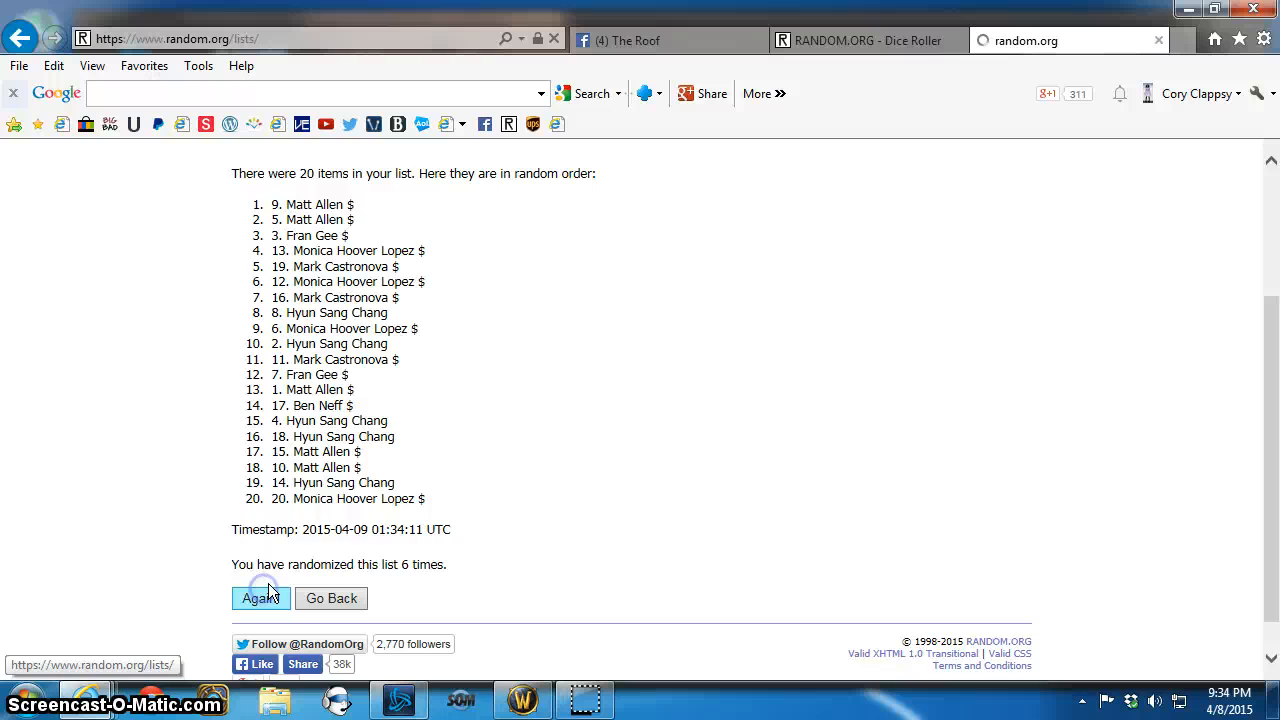
{"action": "left_click", "coordinate": [260, 598]}
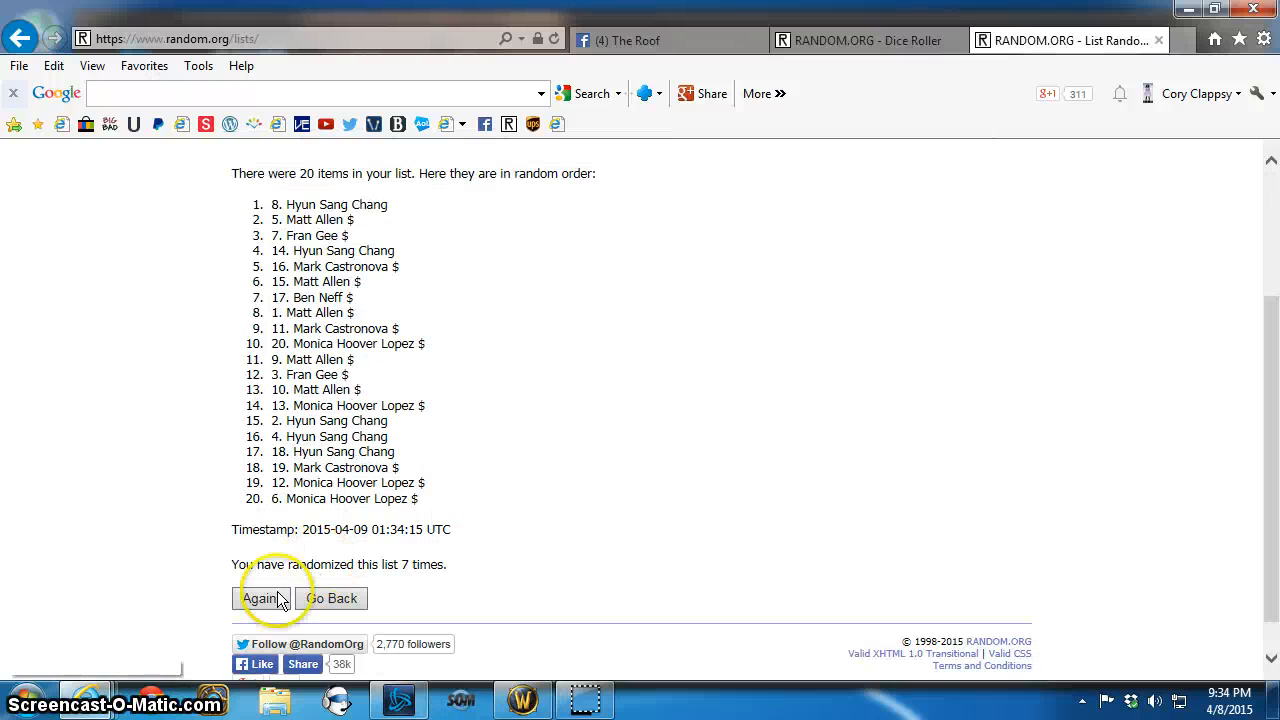
{"action": "left_click", "coordinate": [262, 598]}
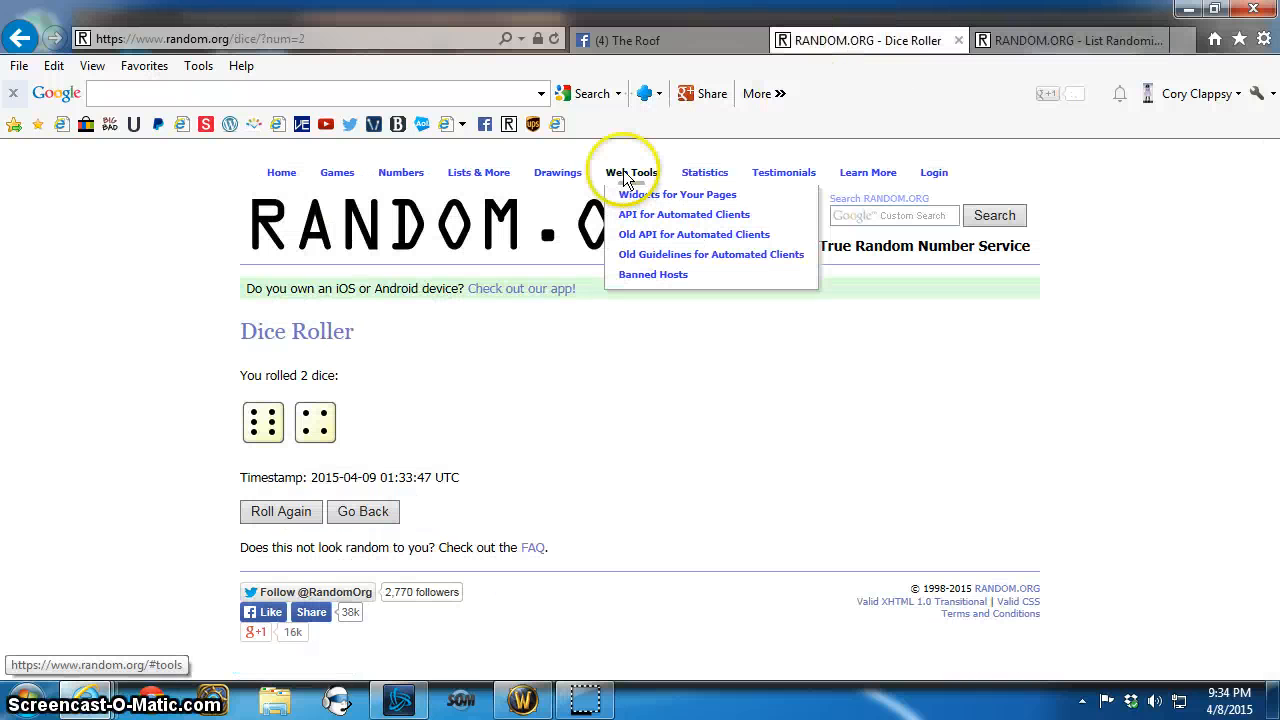
Step: Shuffle the list up to 10 randomizations, leaving spot 3 on top
{"action": "left_click", "coordinate": [1040, 40]}
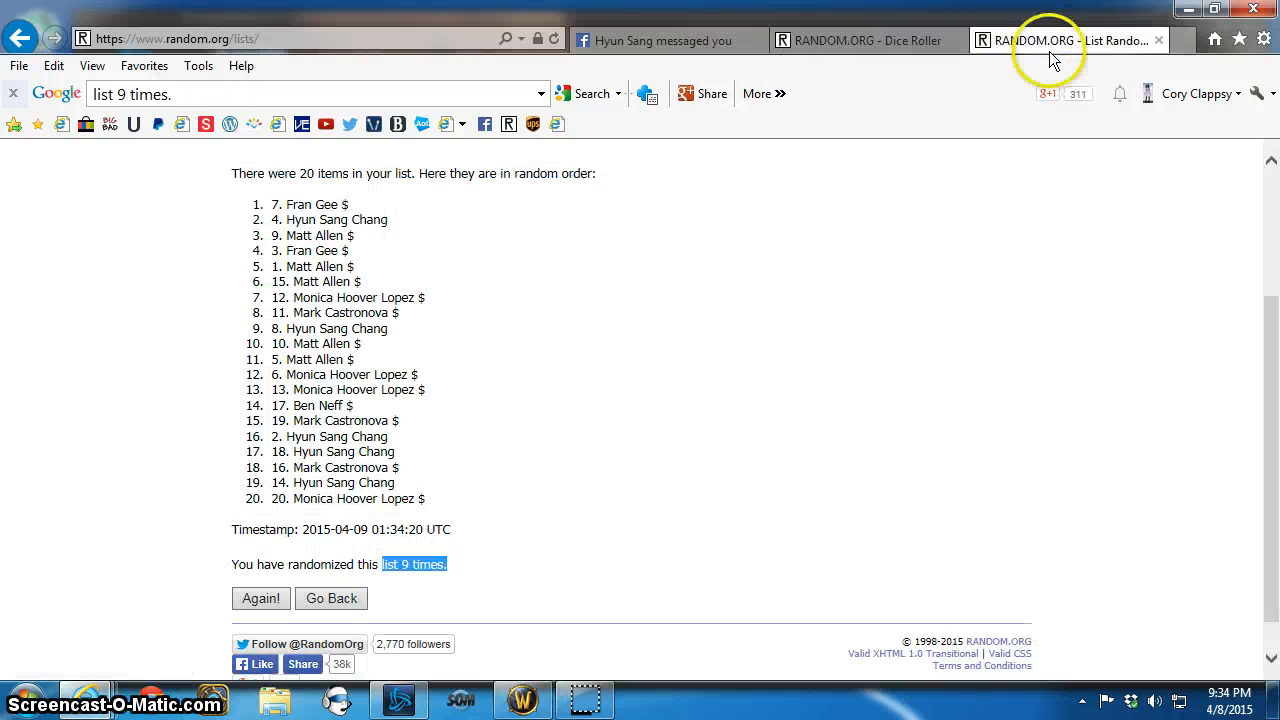
{"action": "left_click", "coordinate": [1229, 700]}
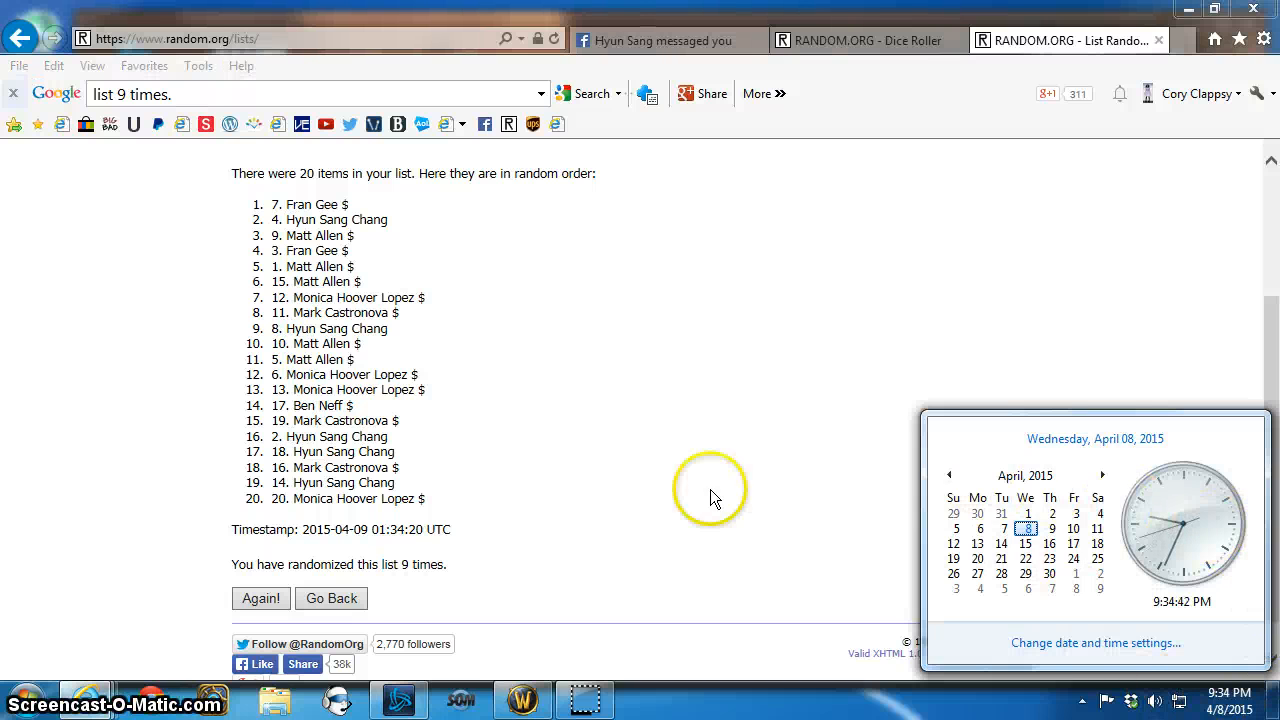
{"action": "left_click", "coordinate": [375, 564]}
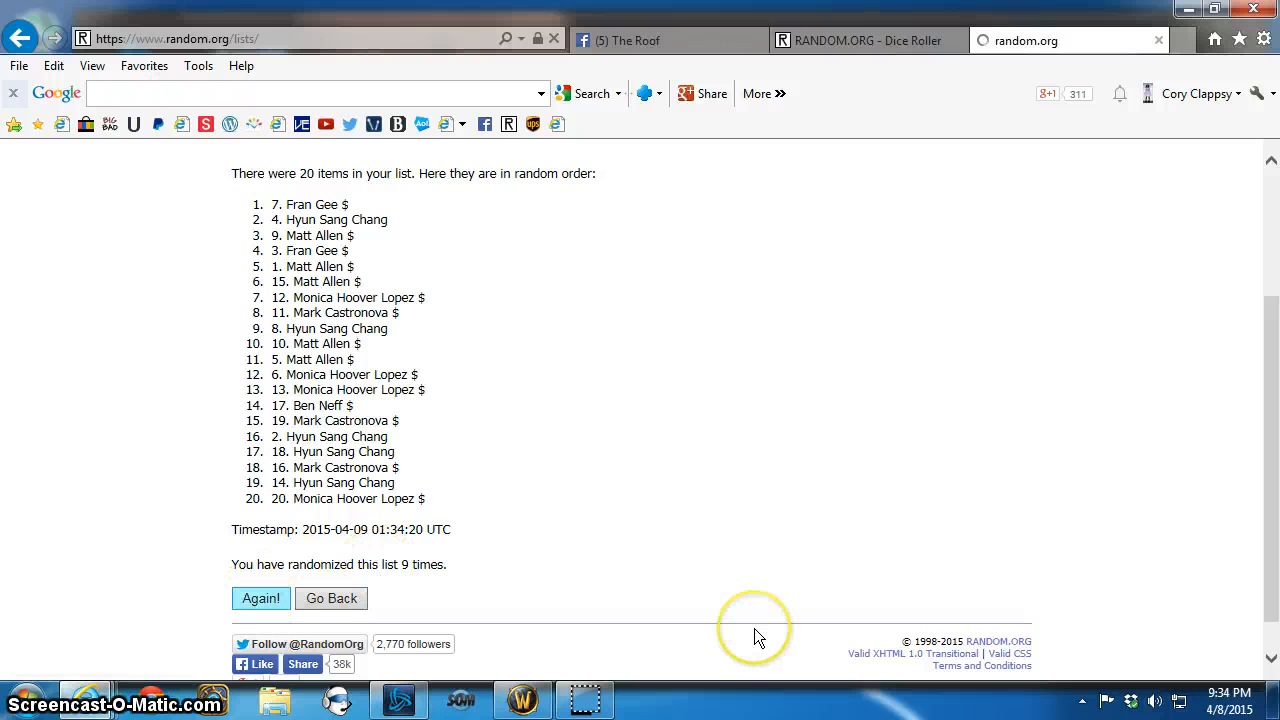
{"action": "left_click", "coordinate": [261, 598]}
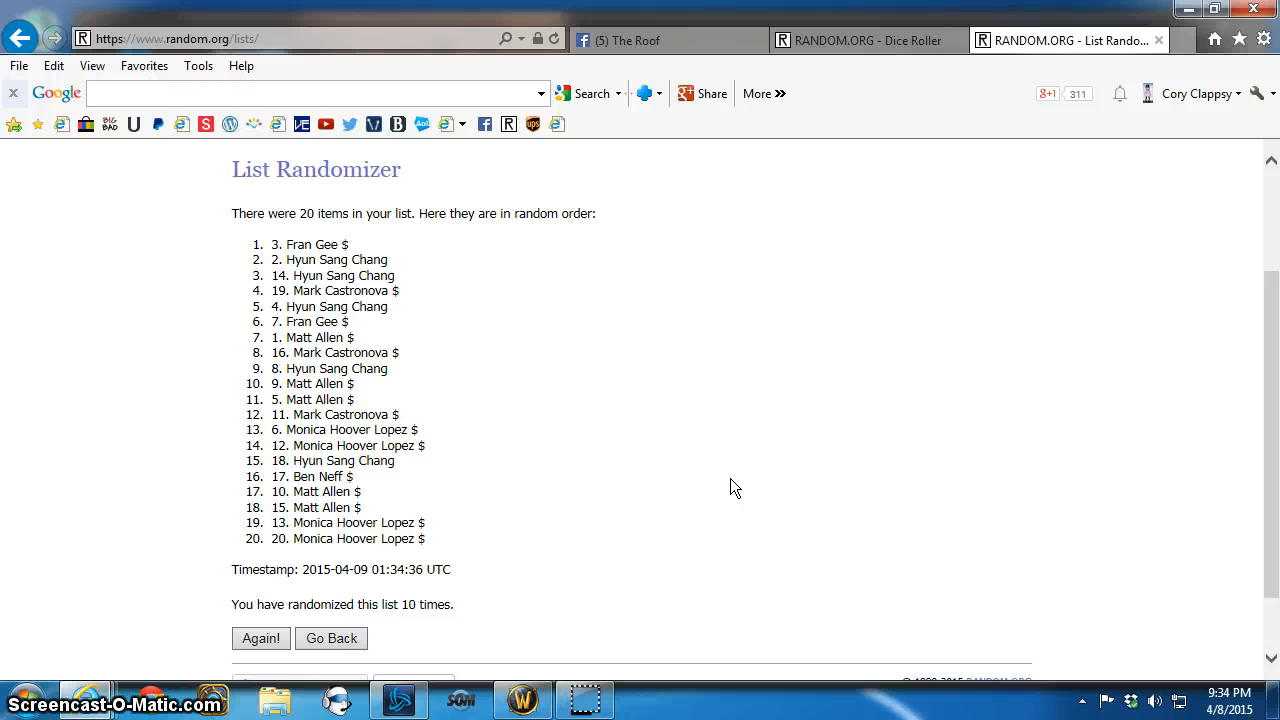
{"action": "mouse_move", "coordinate": [688, 505]}
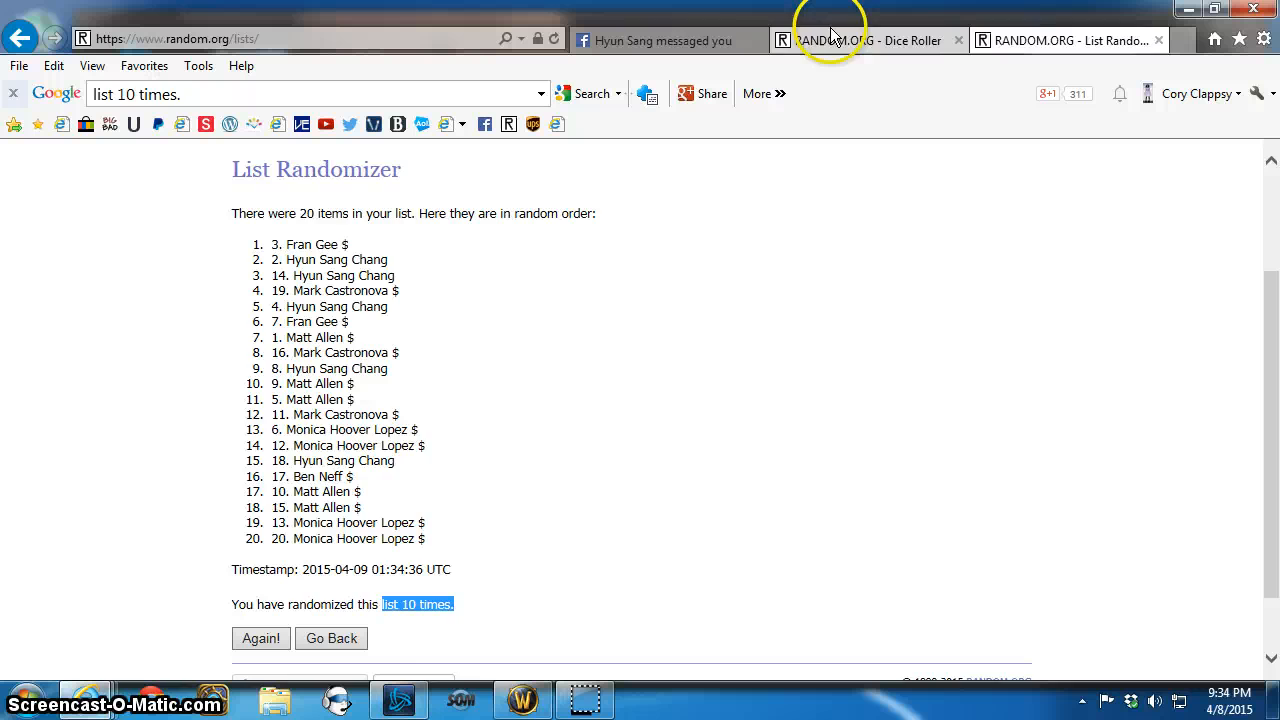
Step: Glance at the dice roll result, then return to the Facebook break post
{"action": "left_click", "coordinate": [865, 40]}
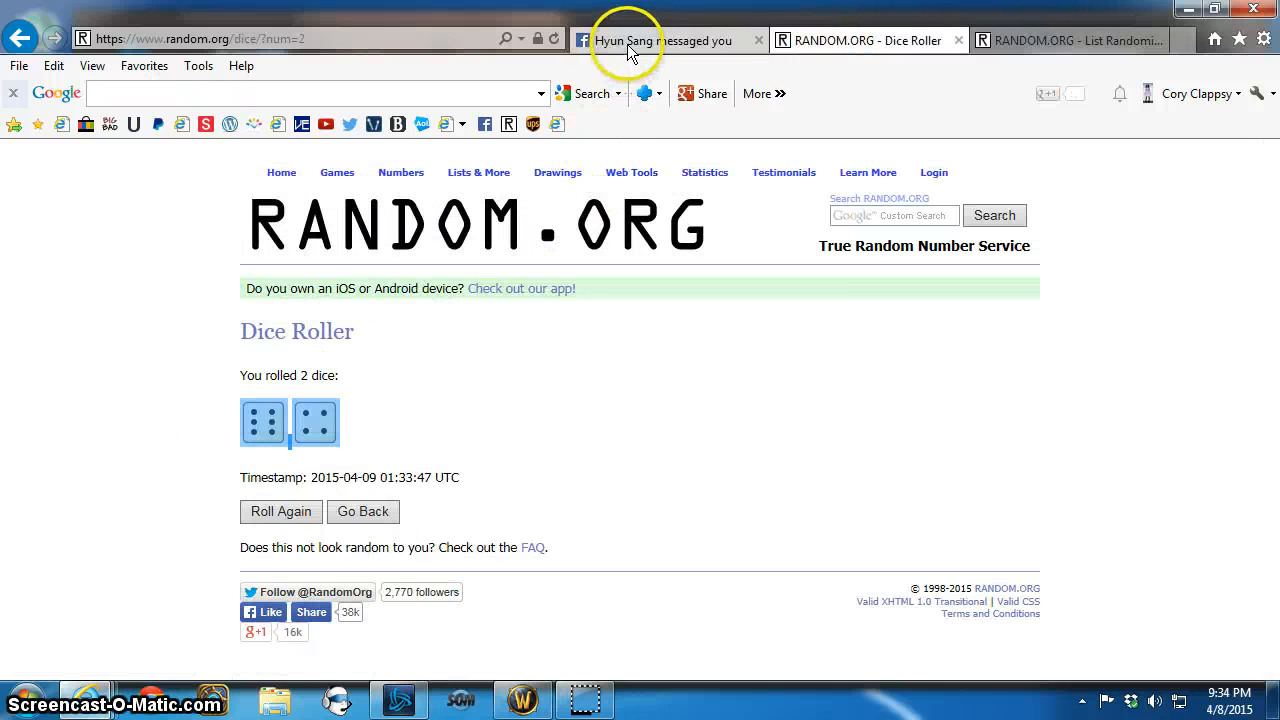
{"action": "left_click", "coordinate": [627, 40]}
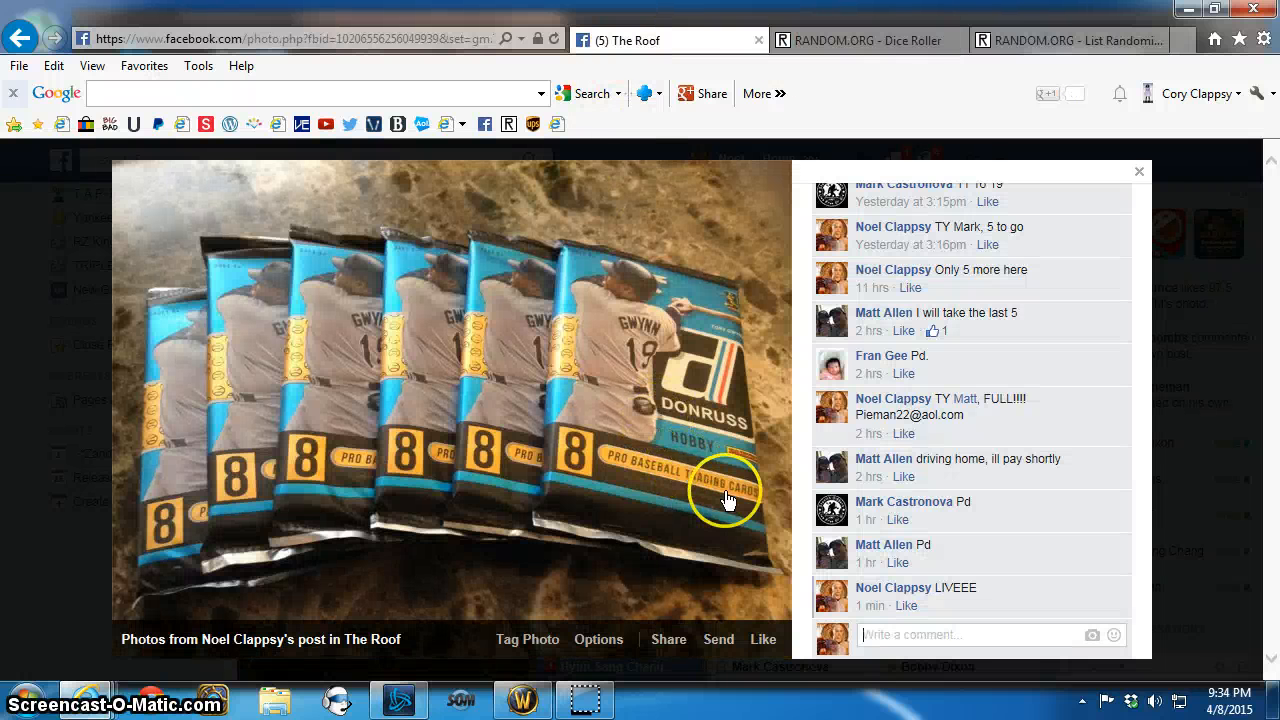
Step: Type a 'DONEE' comment on the break post, dismissing the name-tag suggestion
{"action": "type", "text": "DONEEManolito Do"}
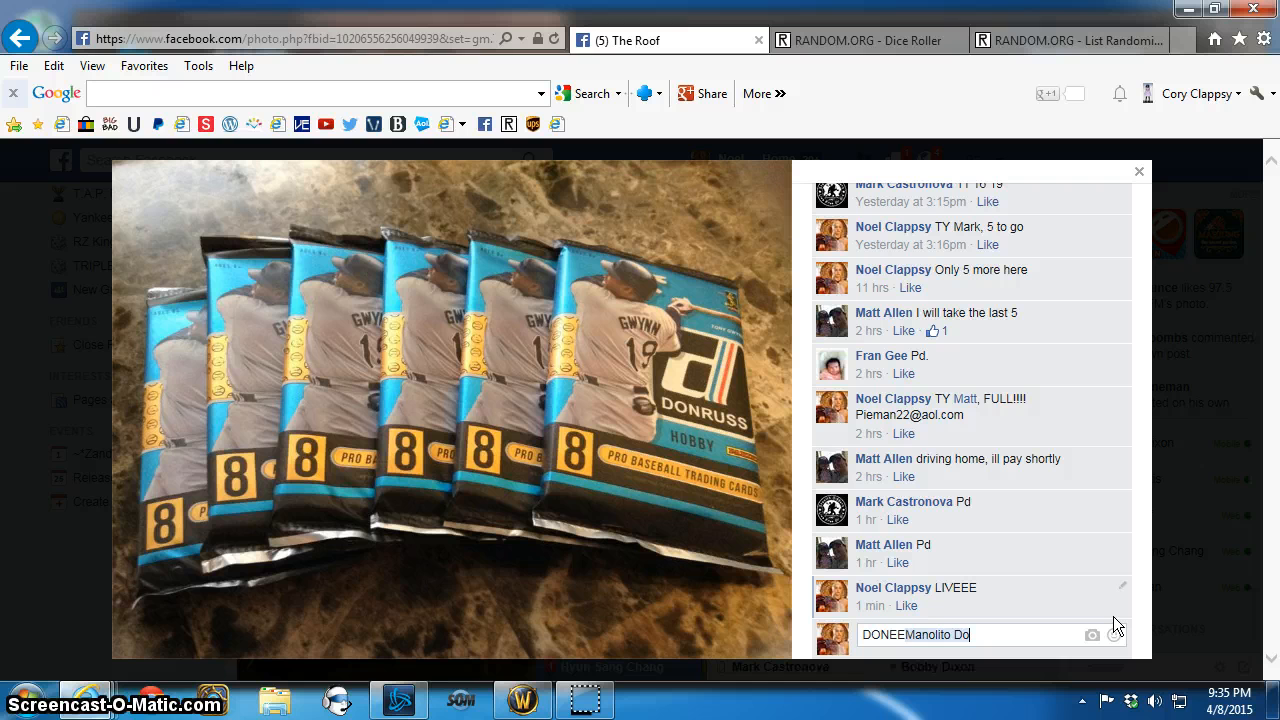
{"action": "key", "text": "Backspace"}
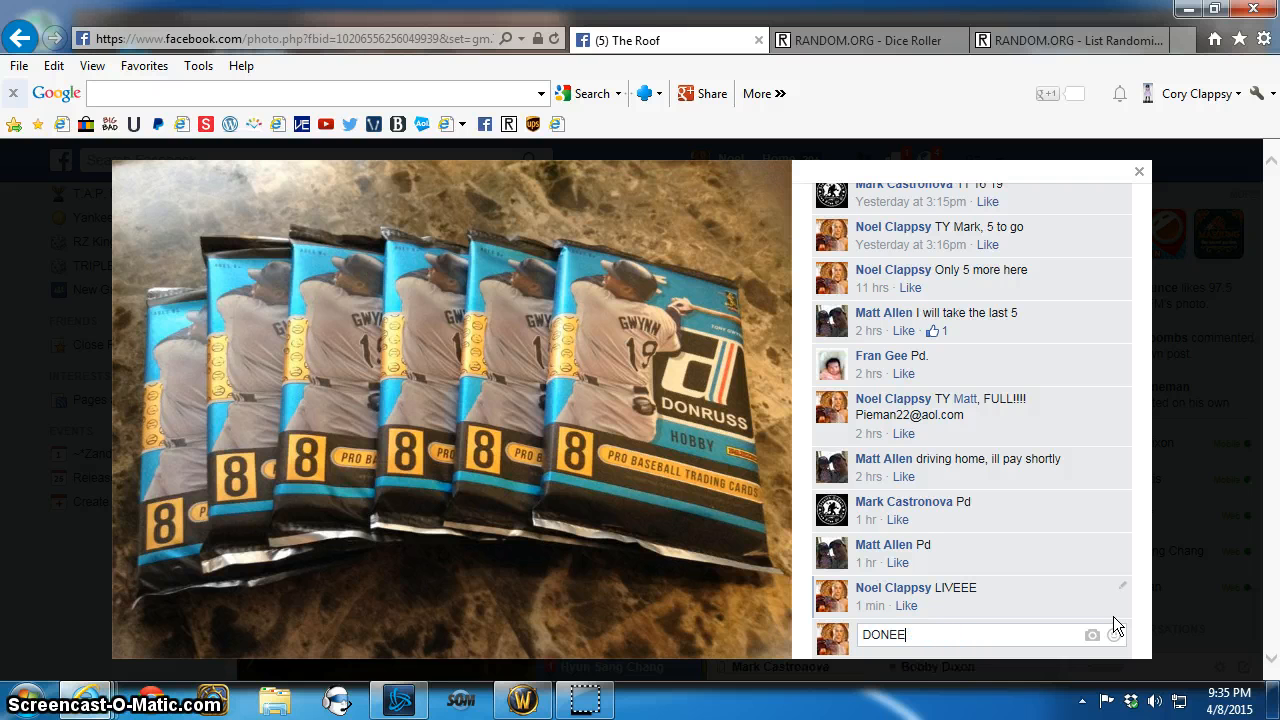